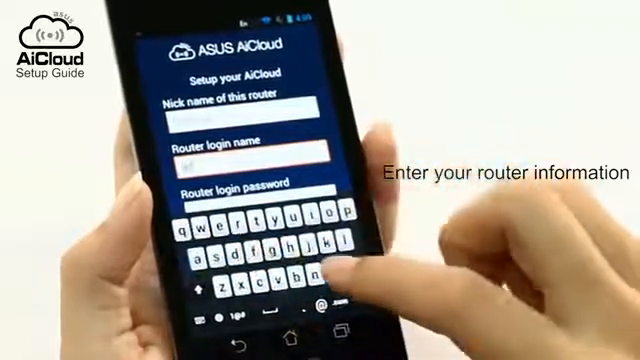
# Step: Enter admin as the router login name in the AiCloud app setup form
pyautogui.write('admin')
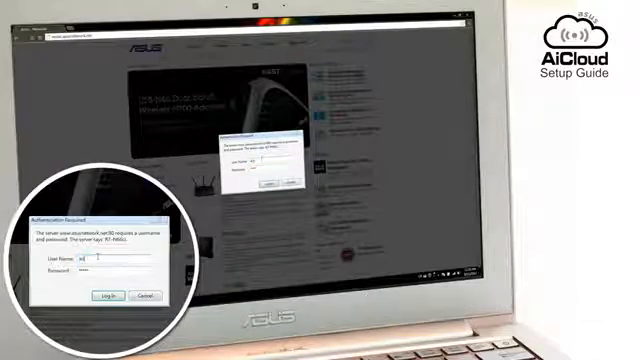
# Step: Log in to the router with admin credentials in the Authentication Required dialog
pyautogui.write('admin')
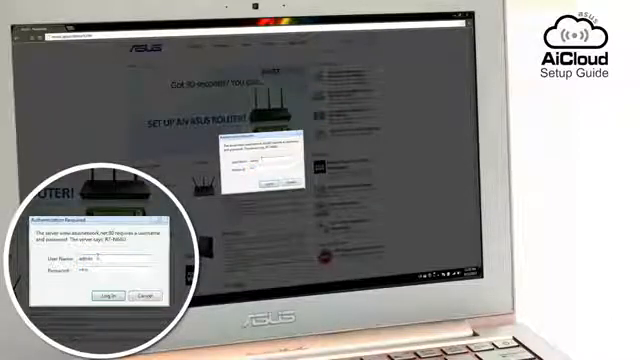
pyautogui.click(84, 292)
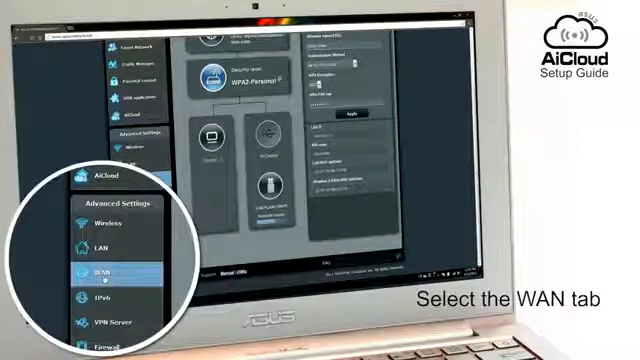
# Step: Set the DDNS host name to MyAiCloud under WAN and apply it
pyautogui.click(96, 272)
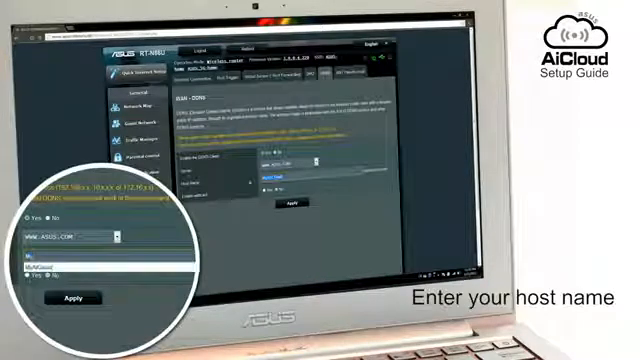
pyautogui.write('MyAiCloud')
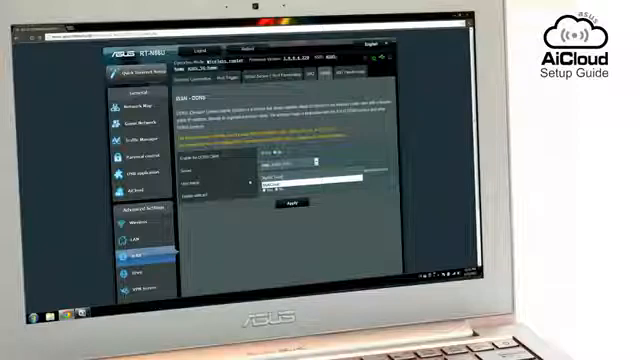
pyautogui.click(308, 204)
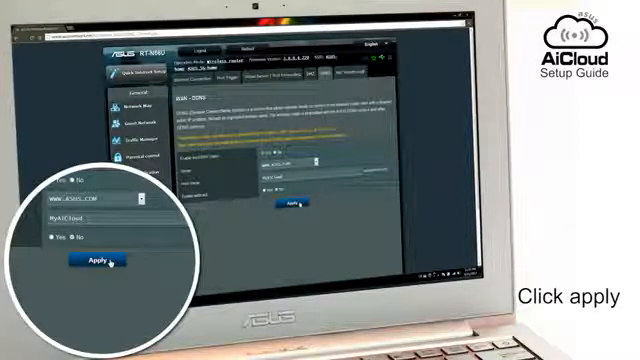
pyautogui.click(92, 262)
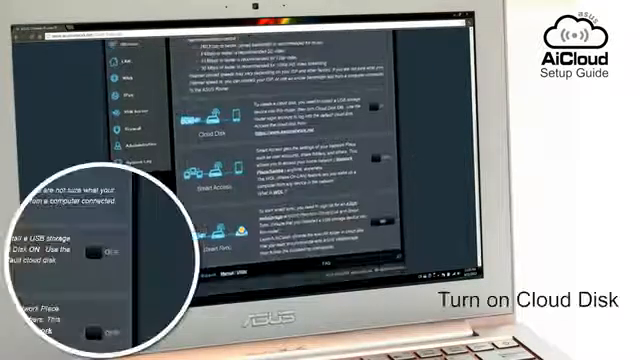
# Step: Switch Cloud Disk to ON, bringing up its terms of use notice
pyautogui.click(96, 256)
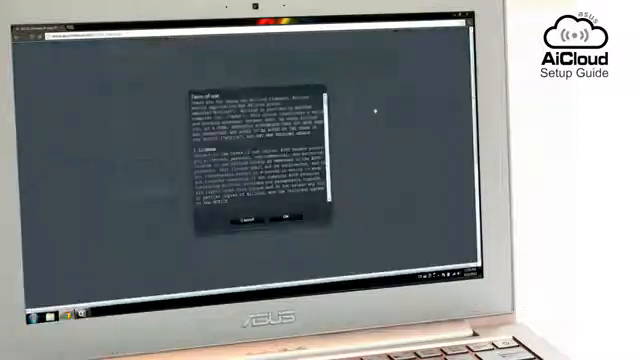